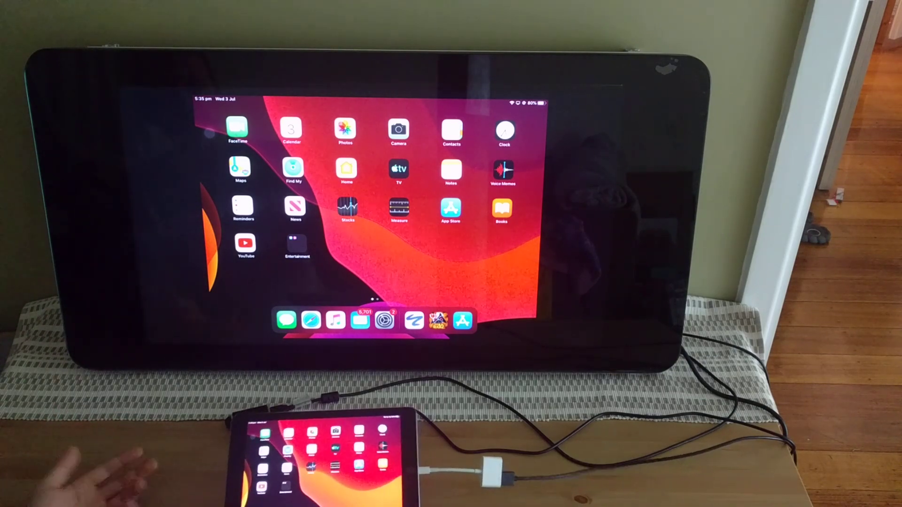
# Show the Bluetooth settings page with the touch input device listed as connected
pyautogui.hscroll(-3)
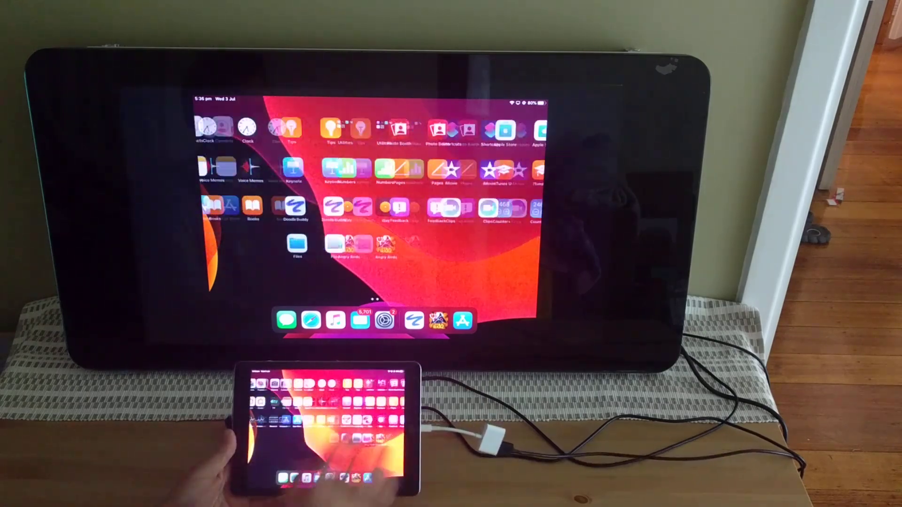
pyautogui.hscroll(-3)
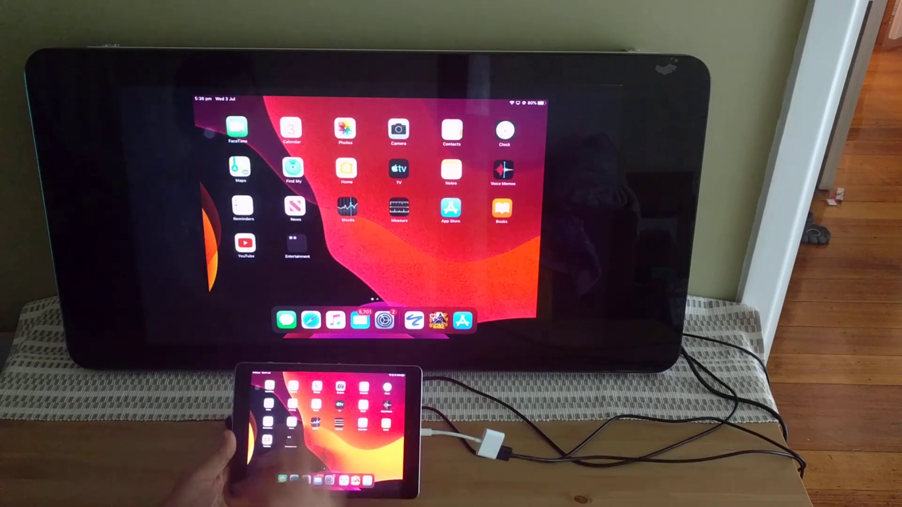
pyautogui.hscroll(-3)
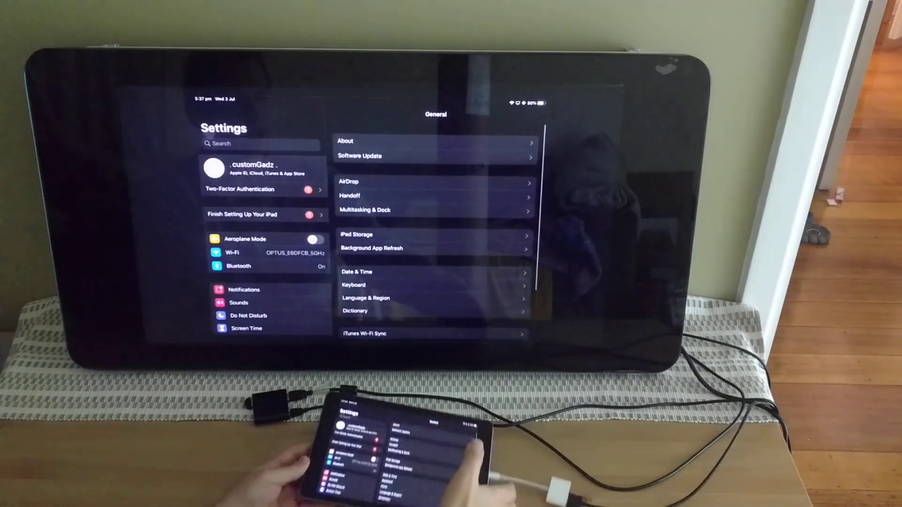
pyautogui.click(238, 266)
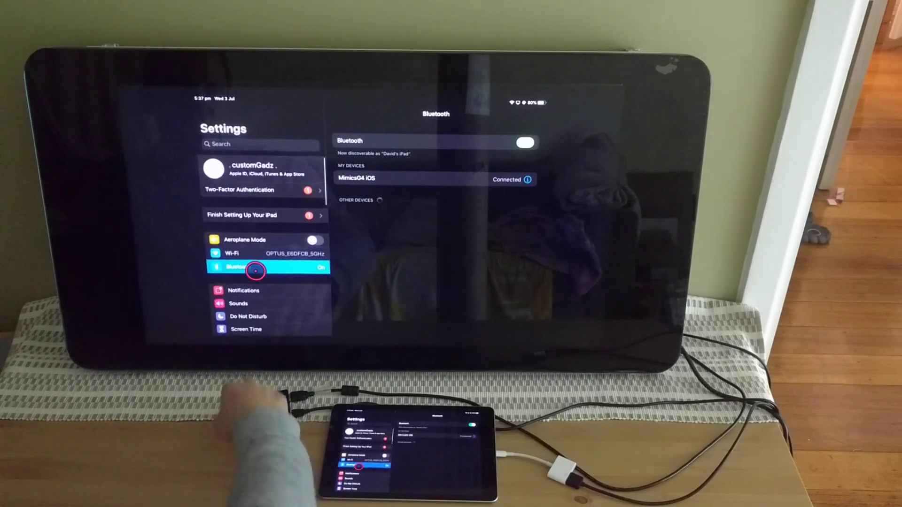
pyautogui.scroll(-3)
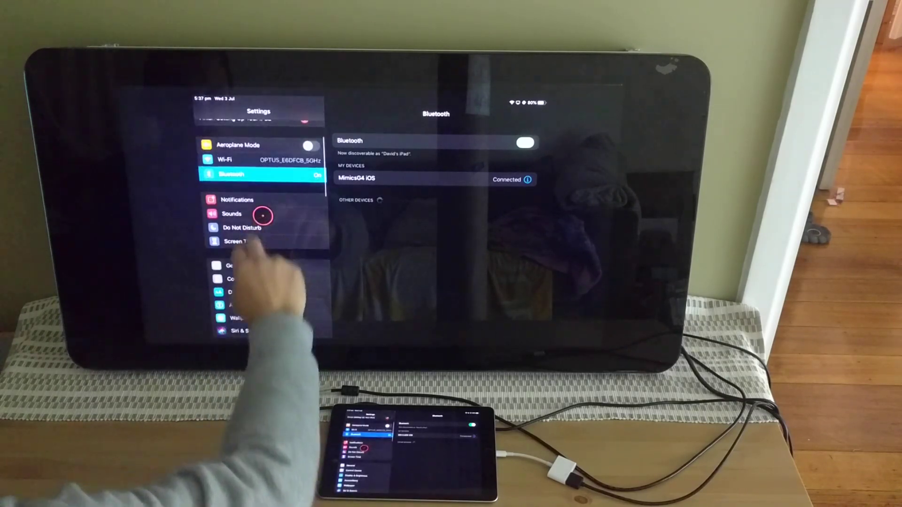
pyautogui.click(248, 269)
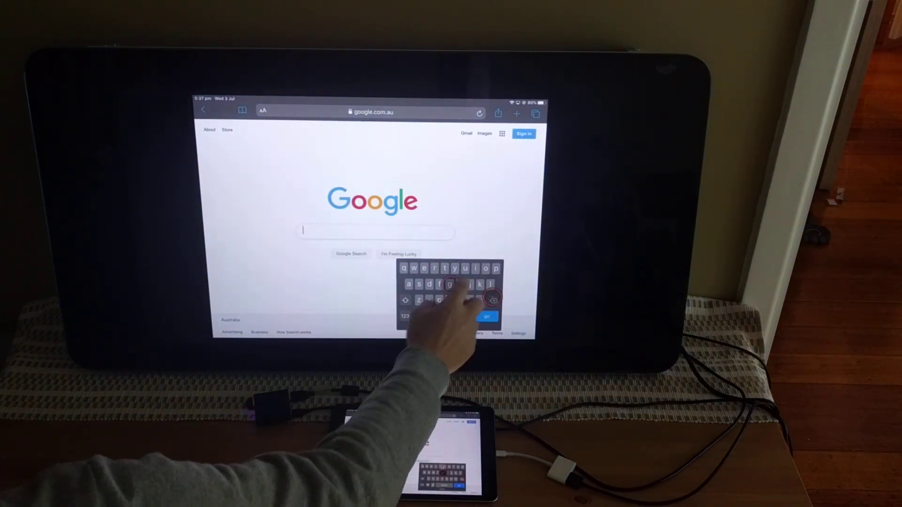
# Enter a partial Google query beginning 'how' so suggestions for 'how fast can u' appear
pyautogui.write('how fast can u')
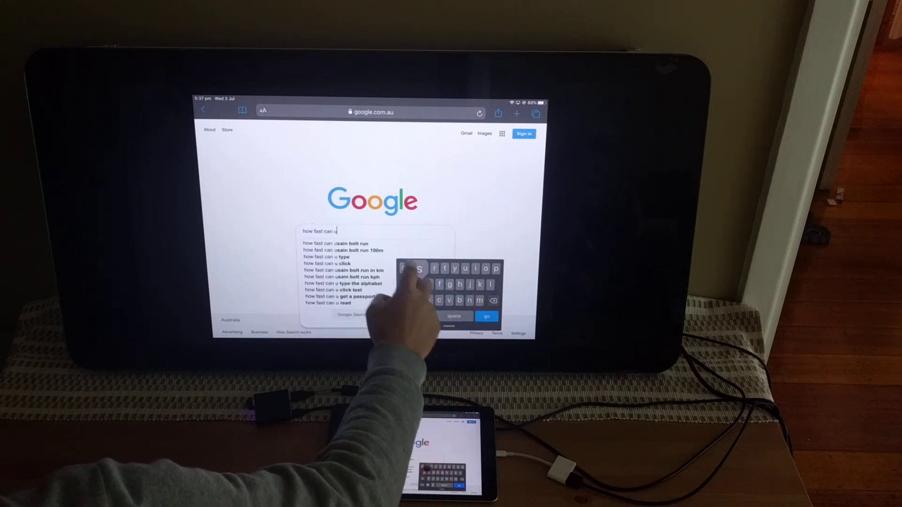
pyautogui.write('squire')
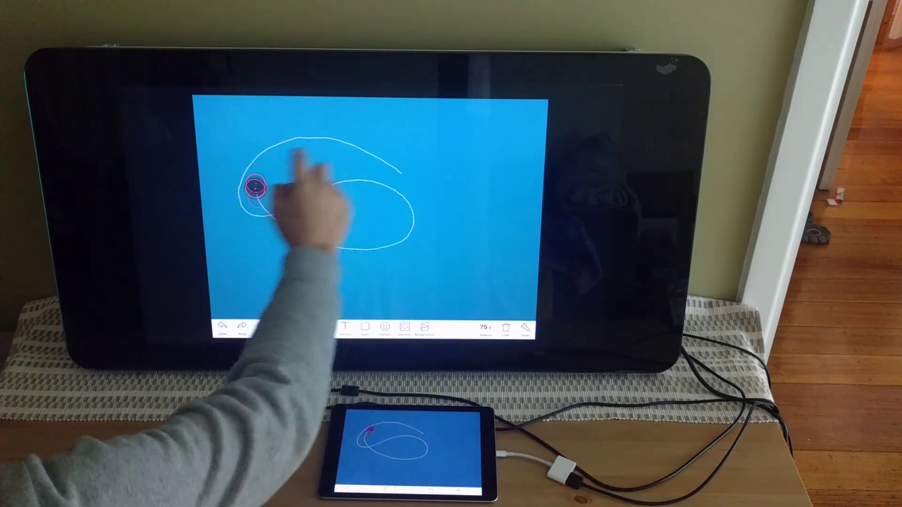
# Draw overlapping white loops on the blue canvas, then erase everything
pyautogui.moveTo(258, 185); pyautogui.dragTo(429, 207)
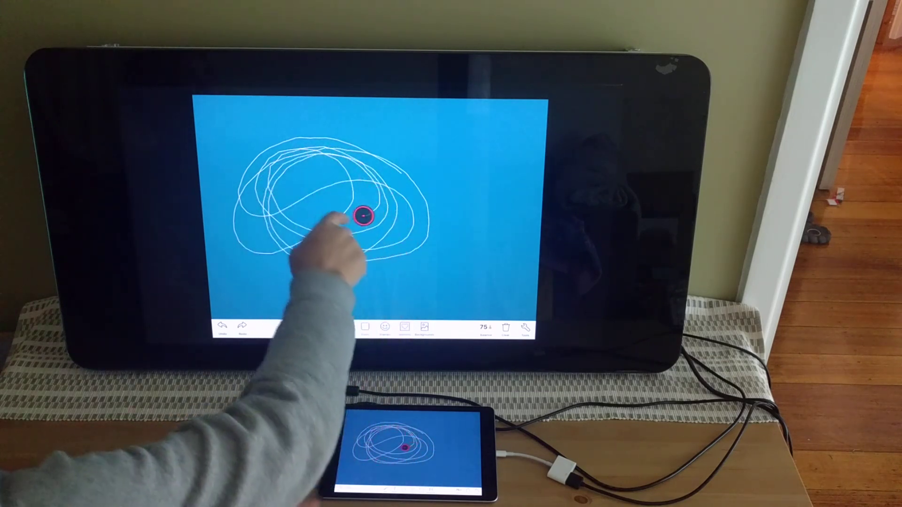
pyautogui.moveTo(360, 216); pyautogui.dragTo(322, 176)
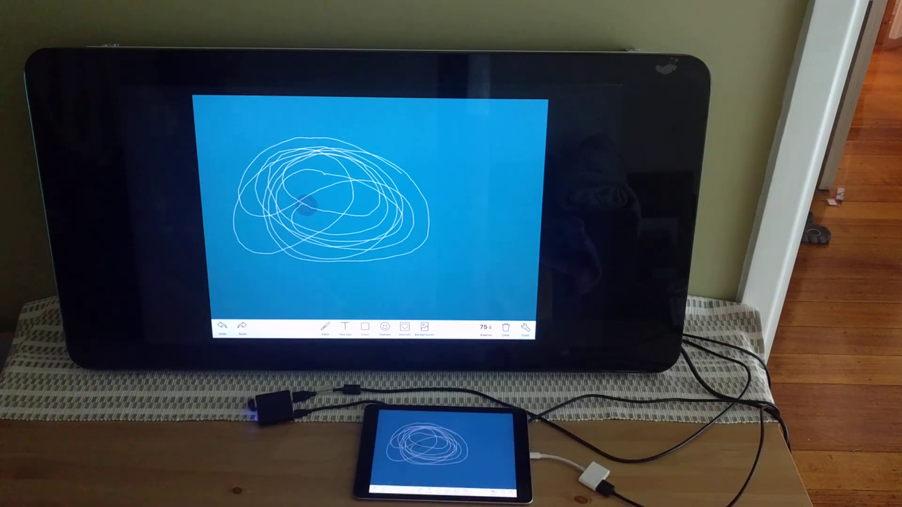
pyautogui.click(507, 328)
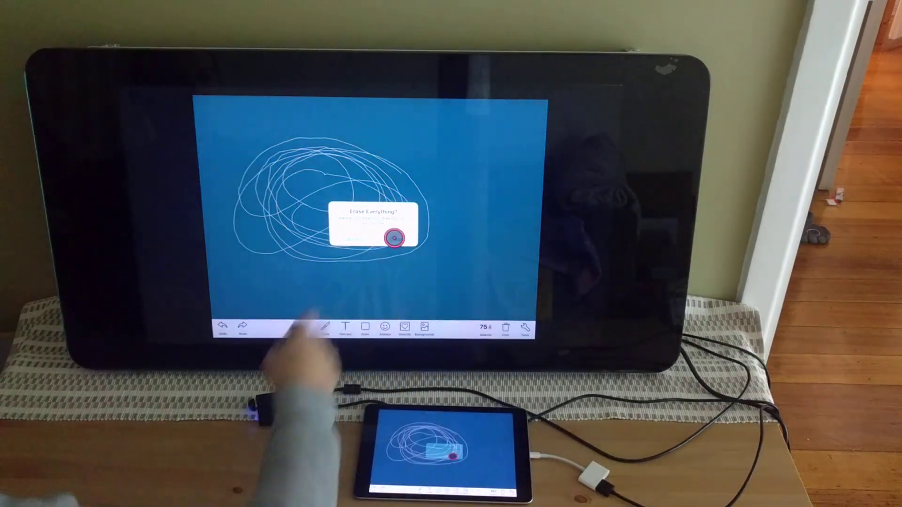
pyautogui.click(392, 237)
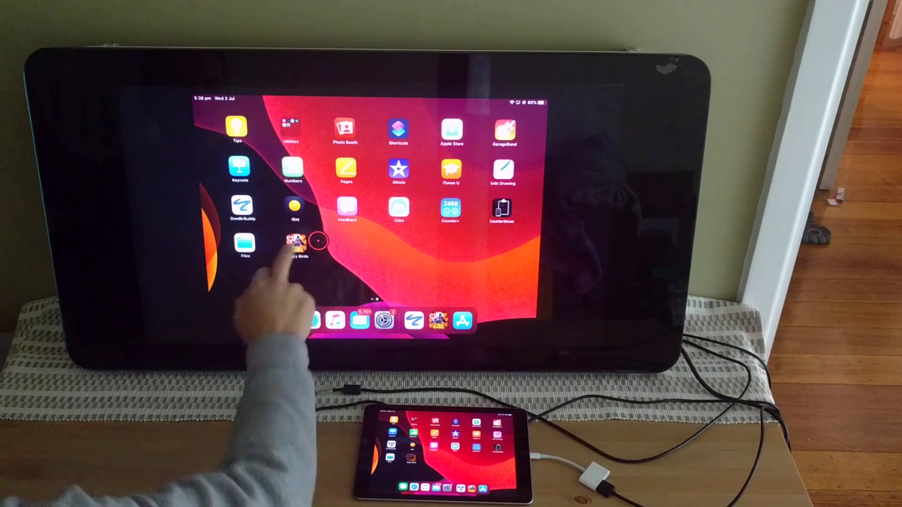
# Launch Angry Birds from the Home Screen and reach its level menu
pyautogui.click(295, 241)
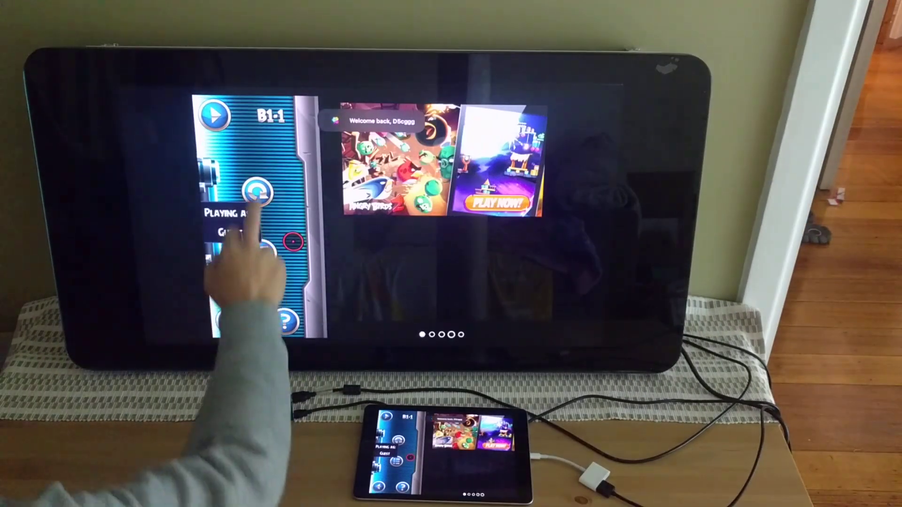
pyautogui.click(215, 115)
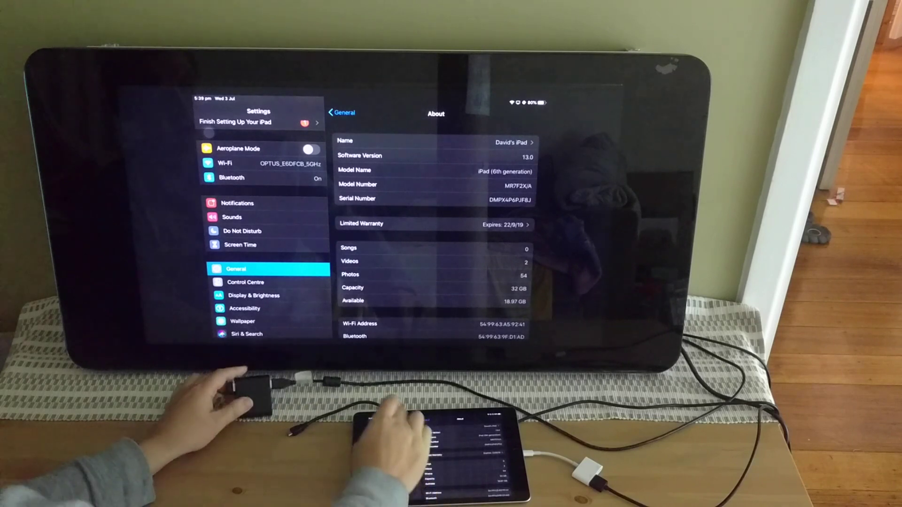
# Return to the Bluetooth page, now showing the touch device as not connected
pyautogui.click(231, 177)
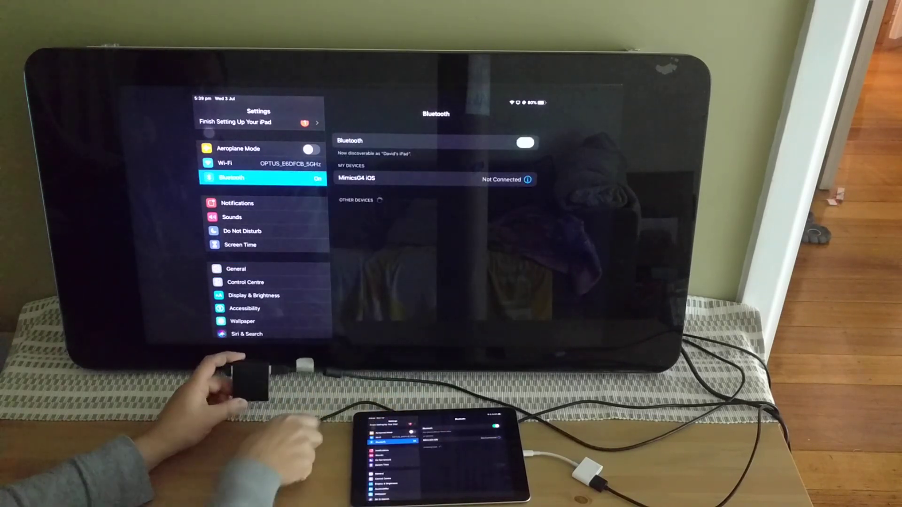